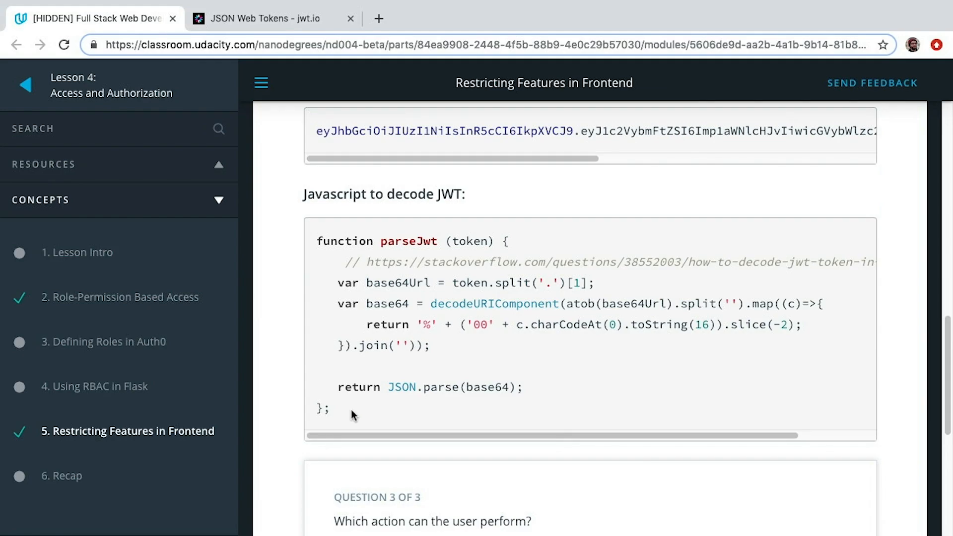
pyautogui.moveTo(317, 250)
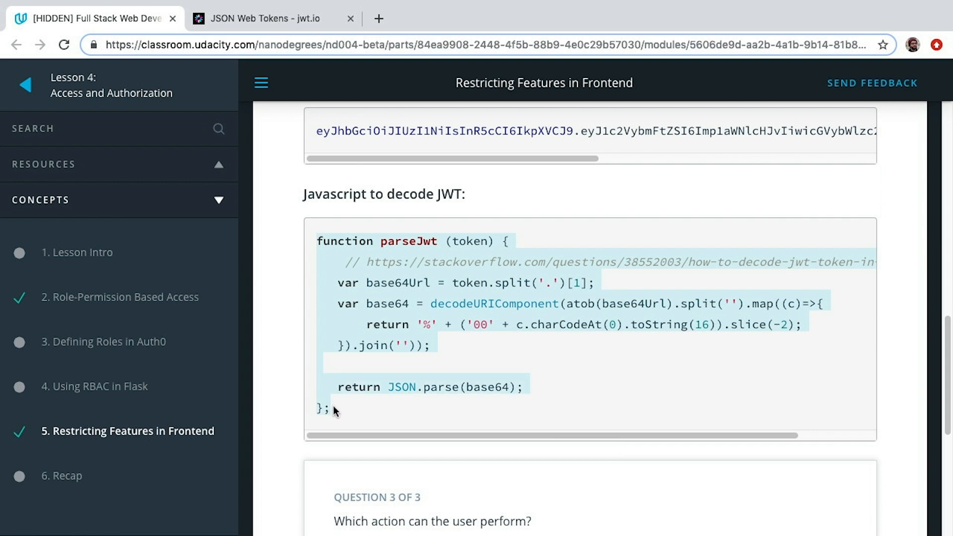
# Inspect the lesson page, go to the Console and define the parseJwt function there.
pyautogui.rightClick(349, 370)
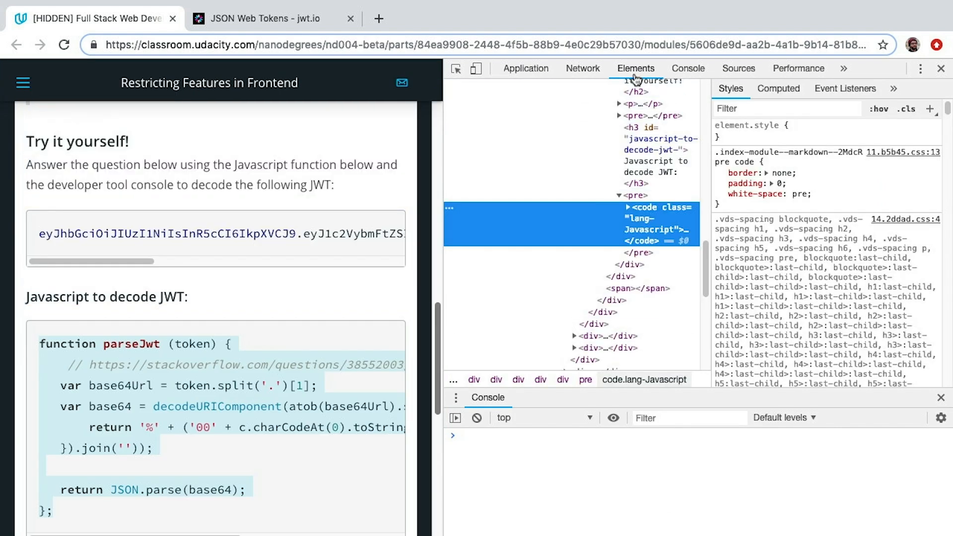
pyautogui.click(688, 69)
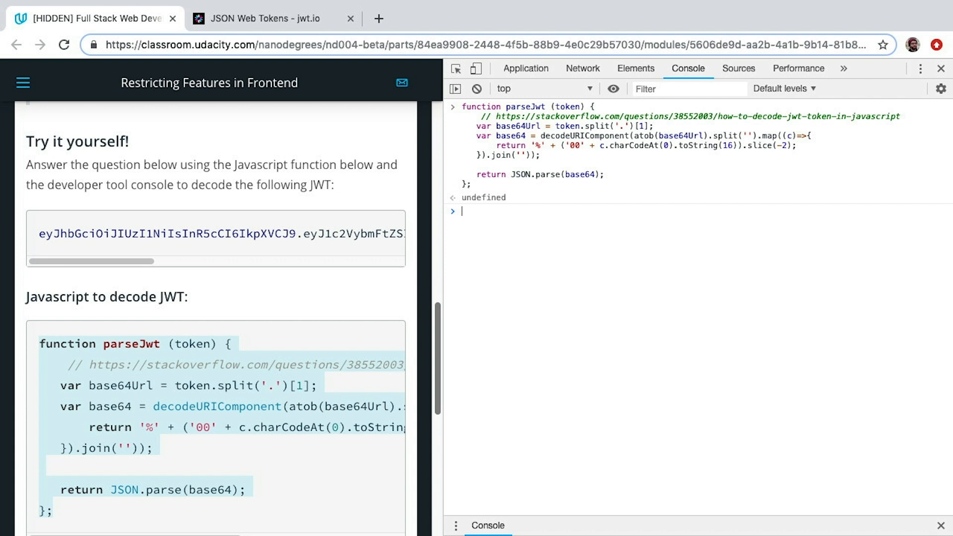
pyautogui.write('parse')
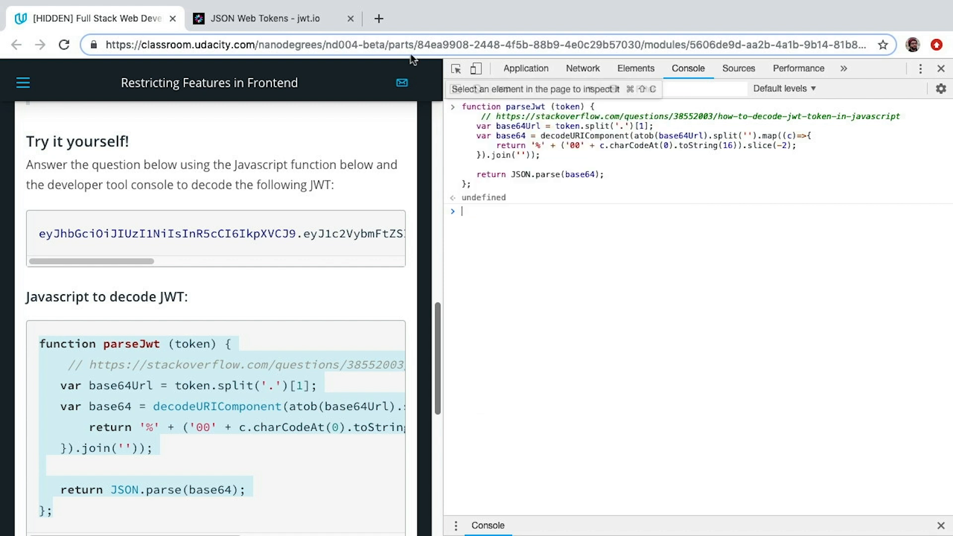
# Copy the encoded token from the jwt.io debugger to decode it with parseJwt.
pyautogui.click(262, 18)
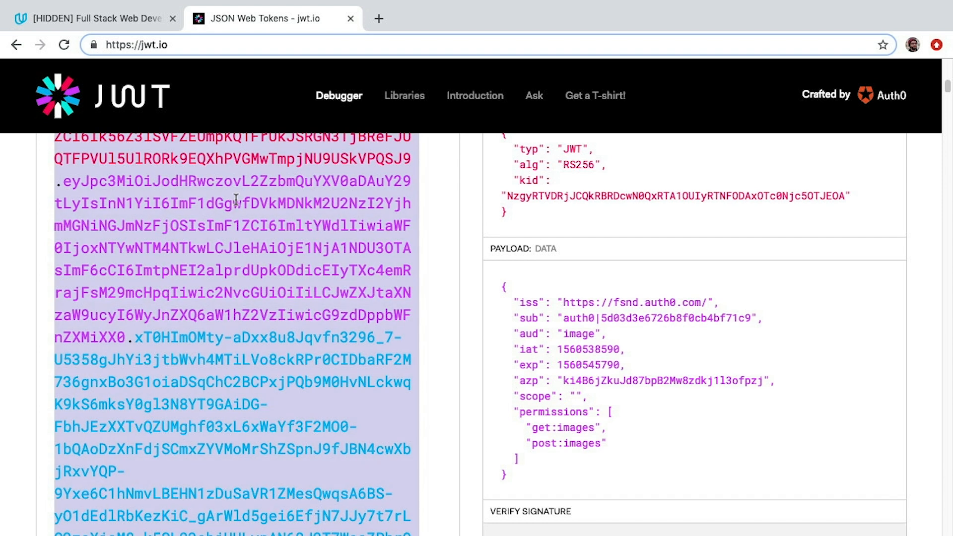
pyautogui.click(92, 18)
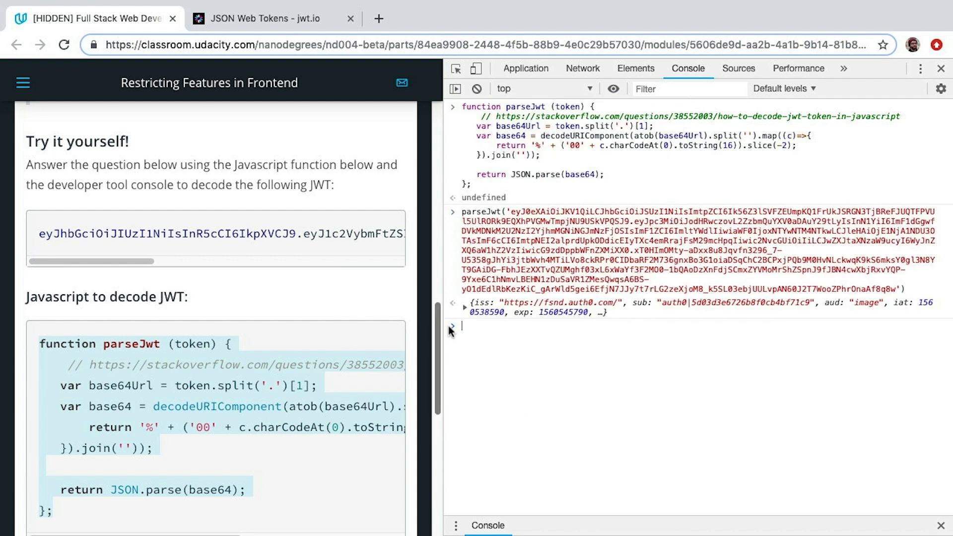
# Expand the payload to show get:images and post:images, then assign it to jwt.
pyautogui.click(463, 303)
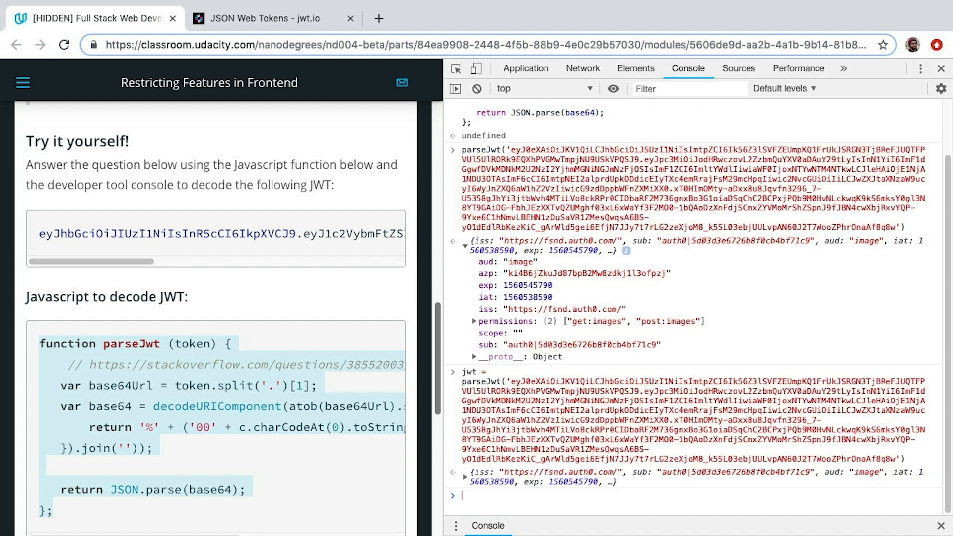
pyautogui.write('jwt')
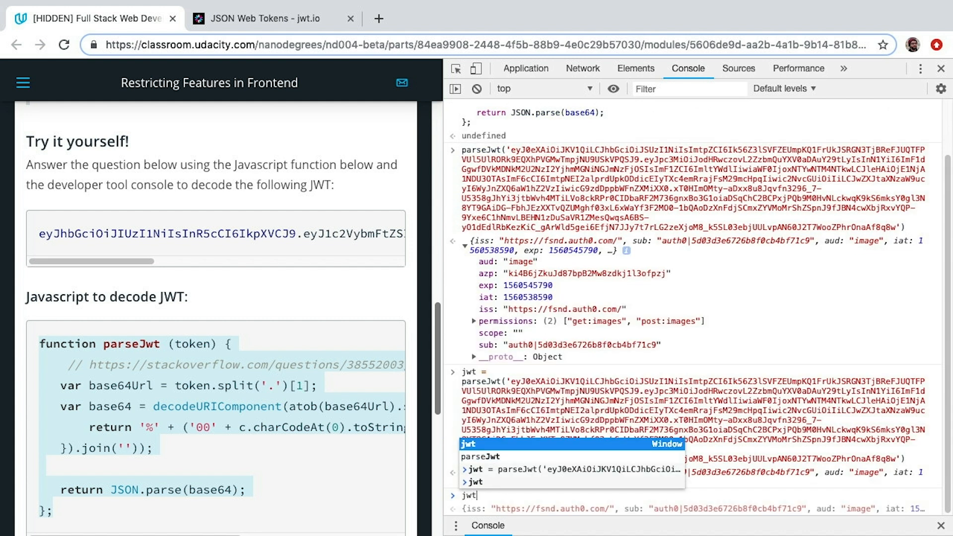